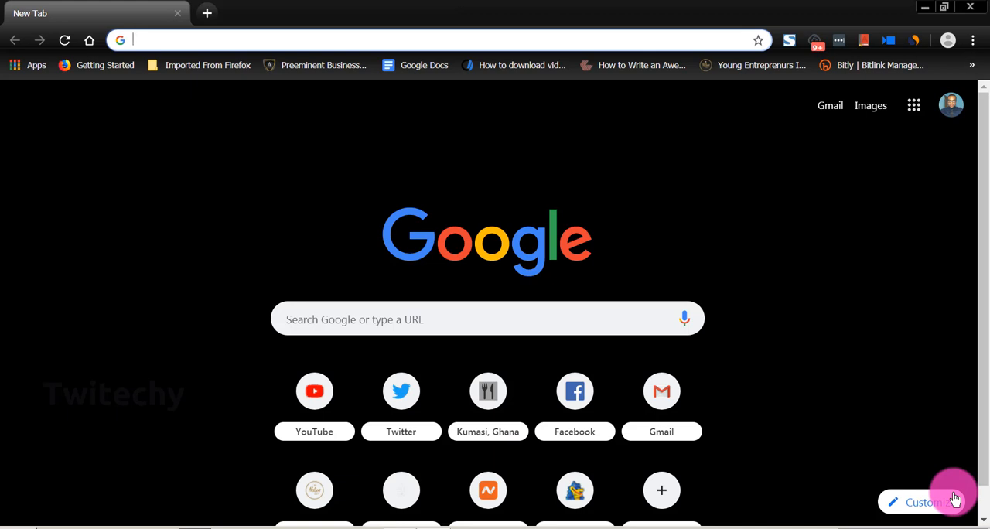
Search for lastpass from the Chrome new tab address bar
{"action": "type", "text": "lastpass.com"}
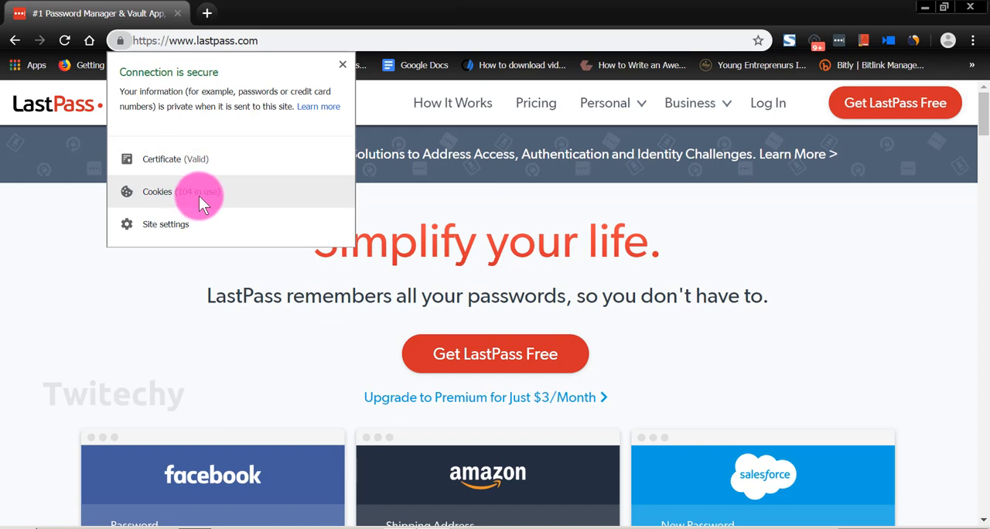
{"action": "left_click", "coordinate": [342, 64]}
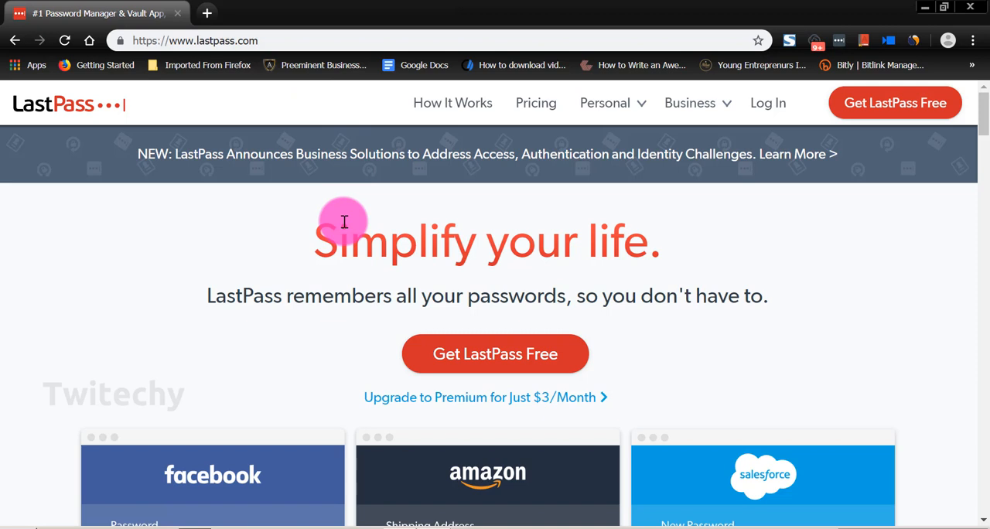
Start the free LastPass signup, then switch to another browser tab
{"action": "left_click", "coordinate": [495, 353]}
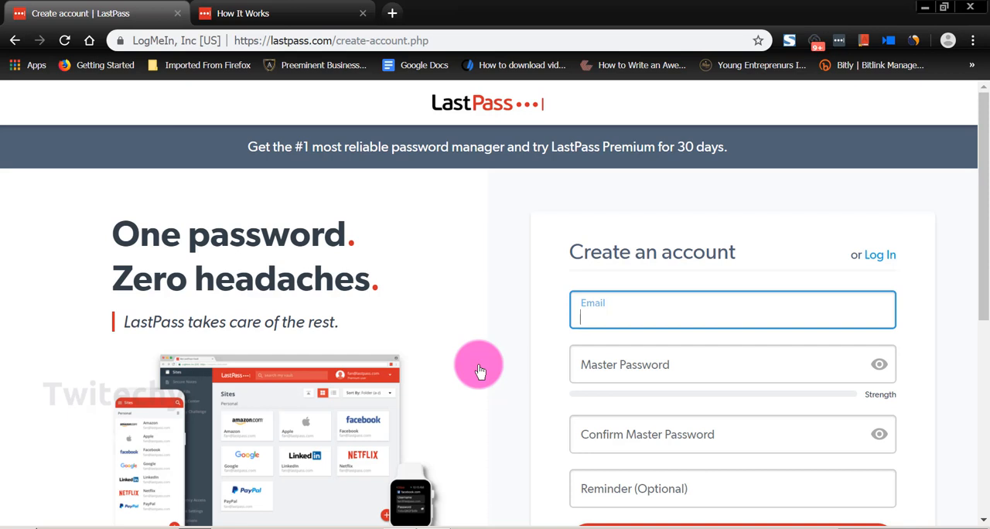
{"action": "left_click", "coordinate": [464, 13]}
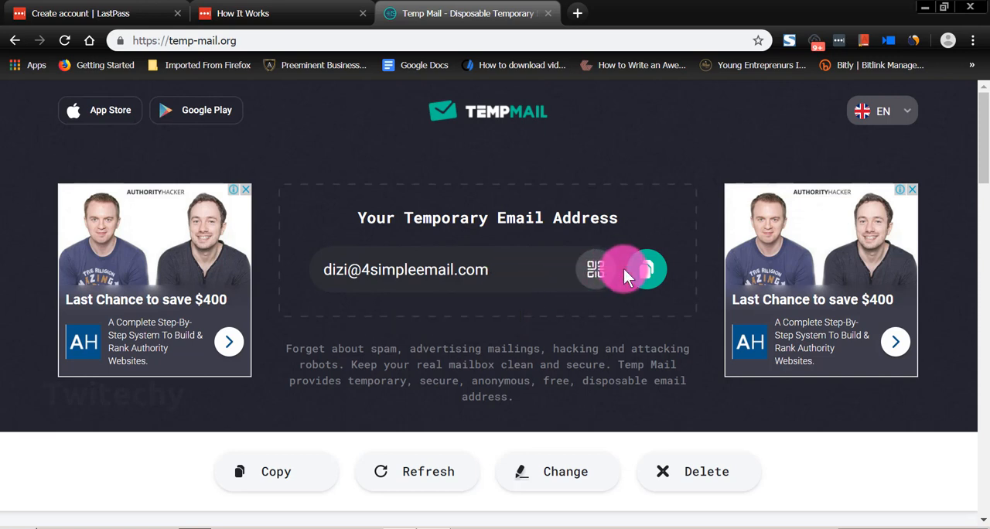
Copy the disposable Temp Mail address for the signup
{"action": "left_click", "coordinate": [92, 13]}
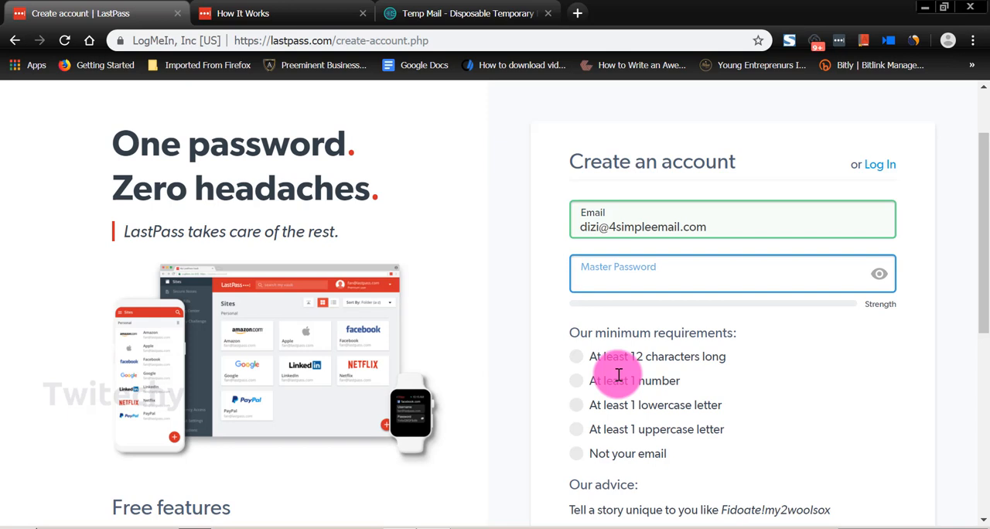
Focus the master password field and scroll to review its requirements
{"action": "left_click", "coordinate": [732, 274]}
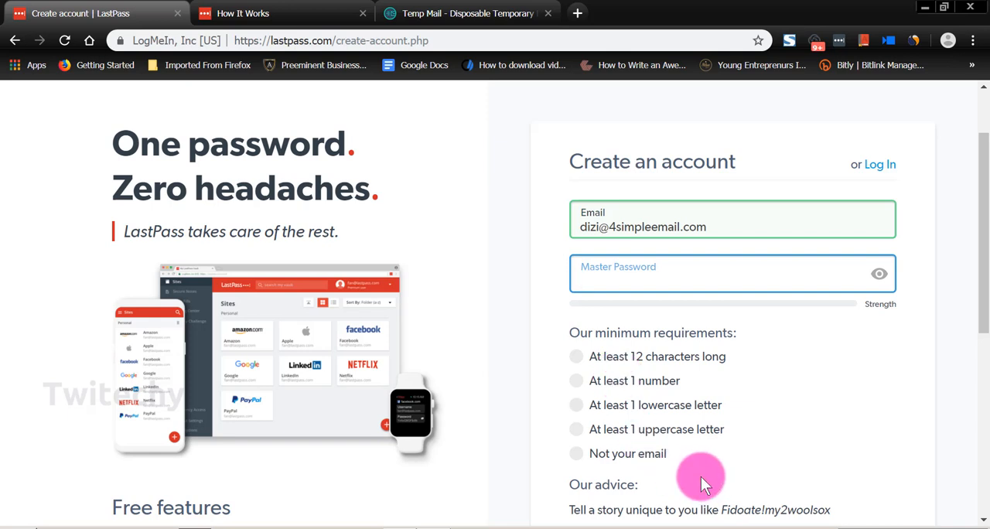
{"action": "scroll", "scroll_direction": "down", "scroll_amount": 3}
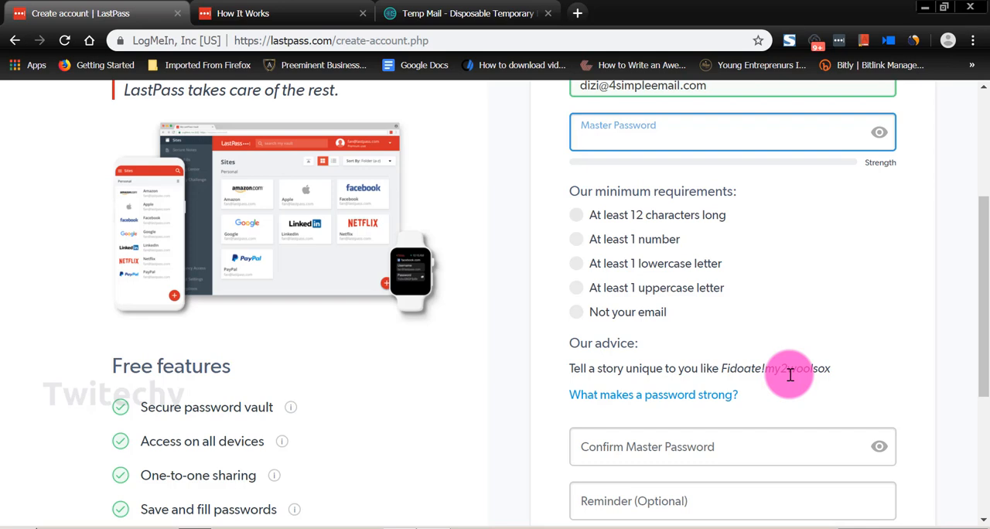
{"action": "left_click", "coordinate": [731, 131]}
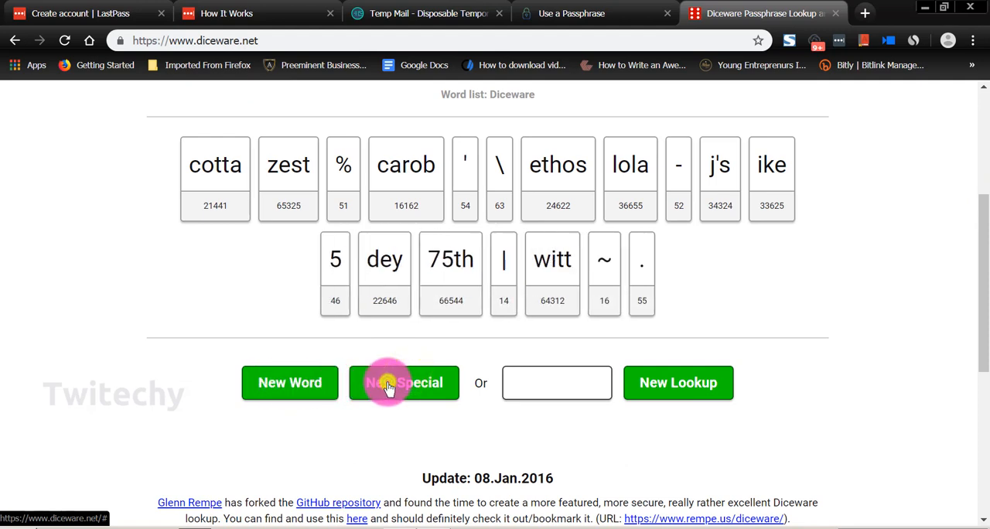
Add another Diceware entry, then return to the LastPass sign-up tab
{"action": "left_click", "coordinate": [290, 383]}
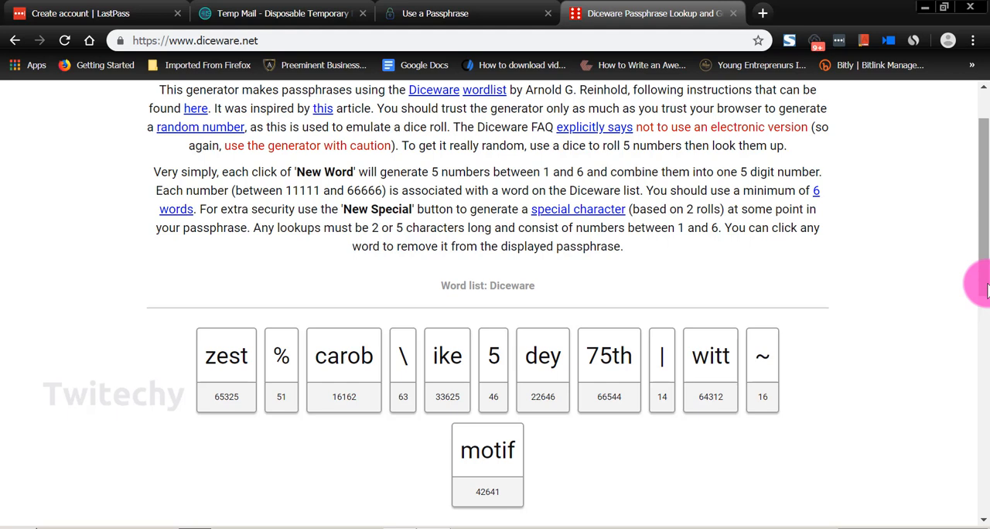
{"action": "left_click", "coordinate": [85, 14]}
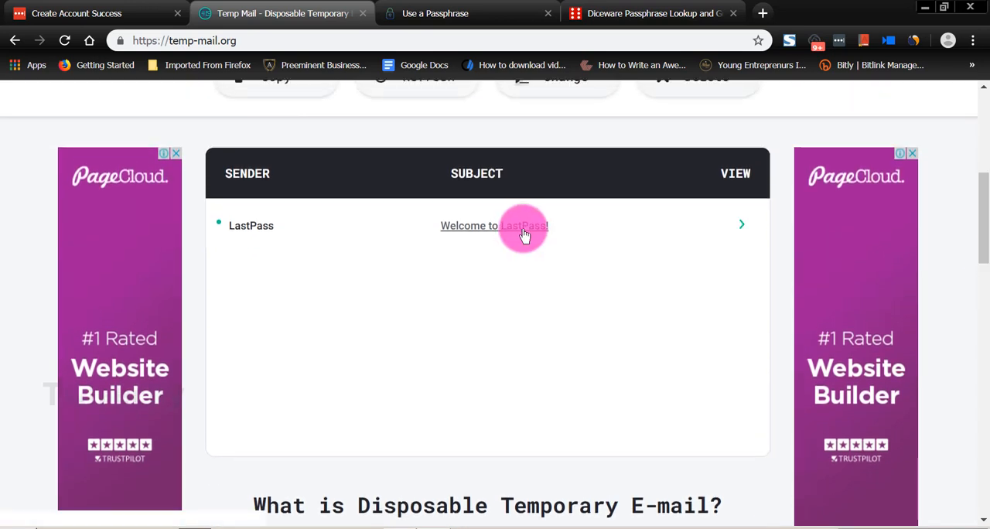
Open the 'Welcome to LastPass!' email and scroll through its message
{"action": "left_click", "coordinate": [493, 225]}
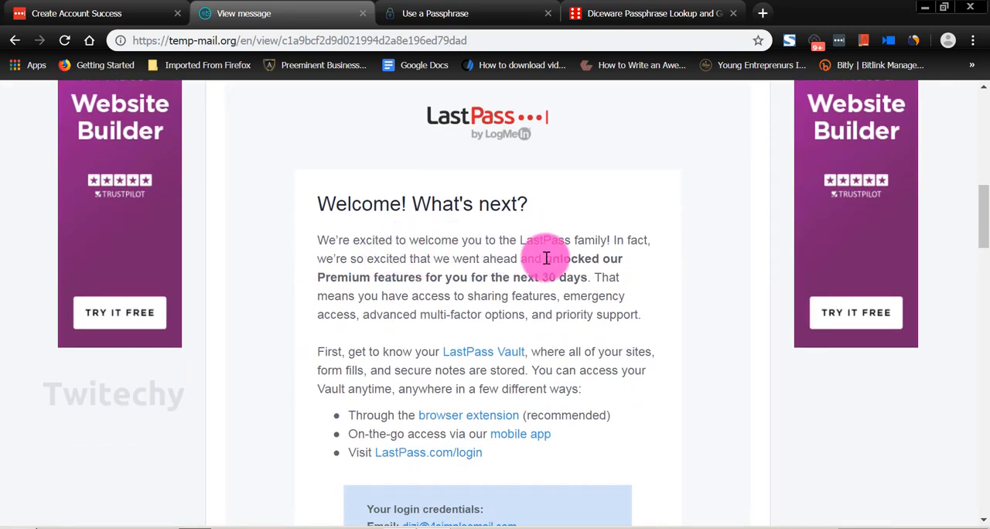
{"action": "scroll", "scroll_direction": "down", "scroll_amount": 3}
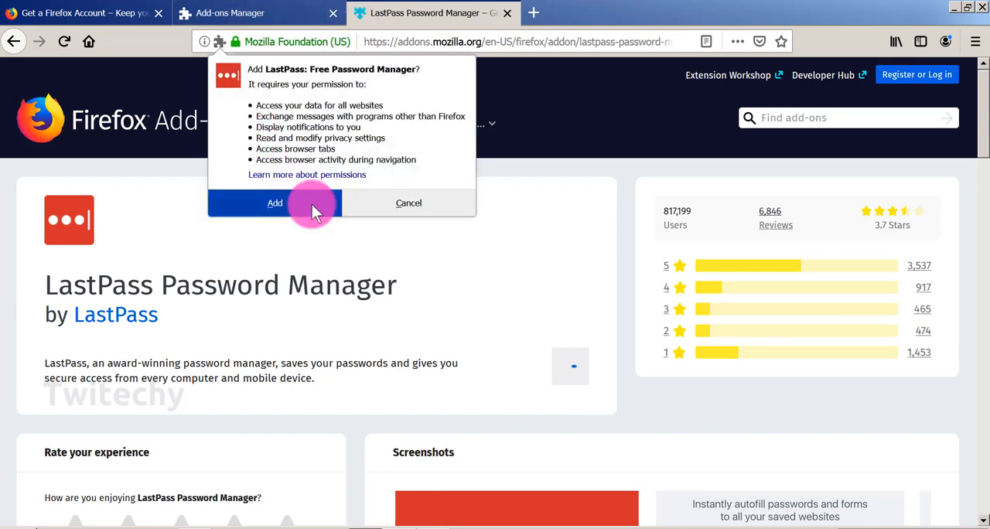
Accept the permissions to install LastPass Password Manager in Firefox
{"action": "left_click", "coordinate": [275, 202]}
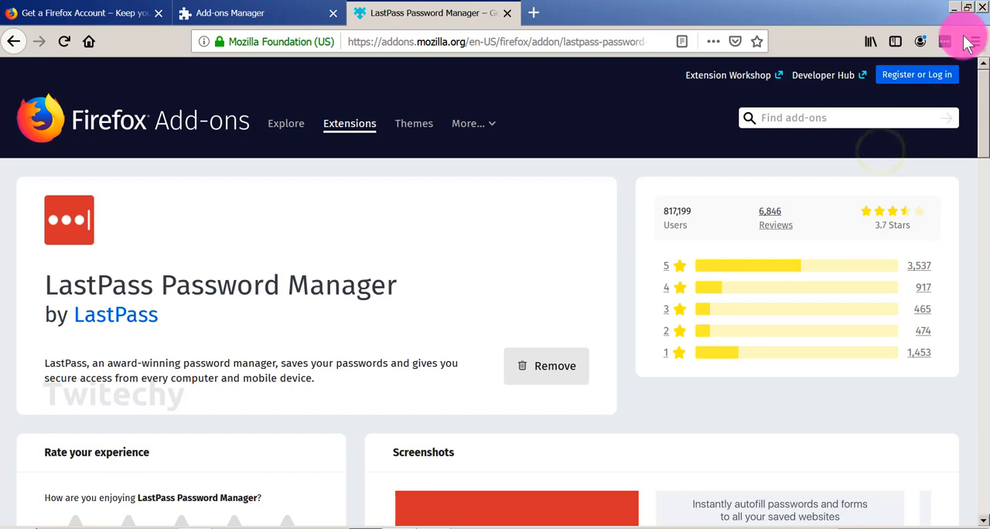
{"action": "left_click", "coordinate": [945, 41]}
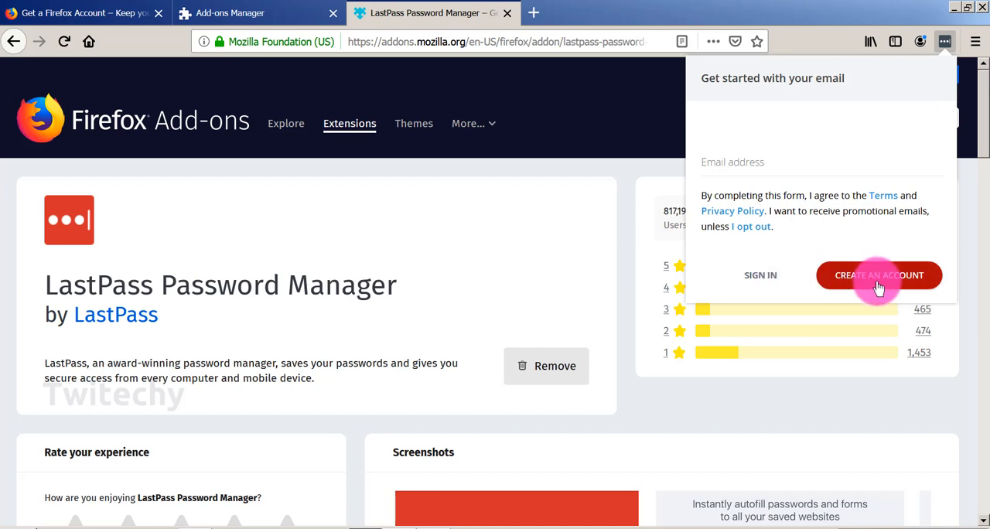
Choose Create an Account in the LastPass extension panel
{"action": "left_click", "coordinate": [760, 275]}
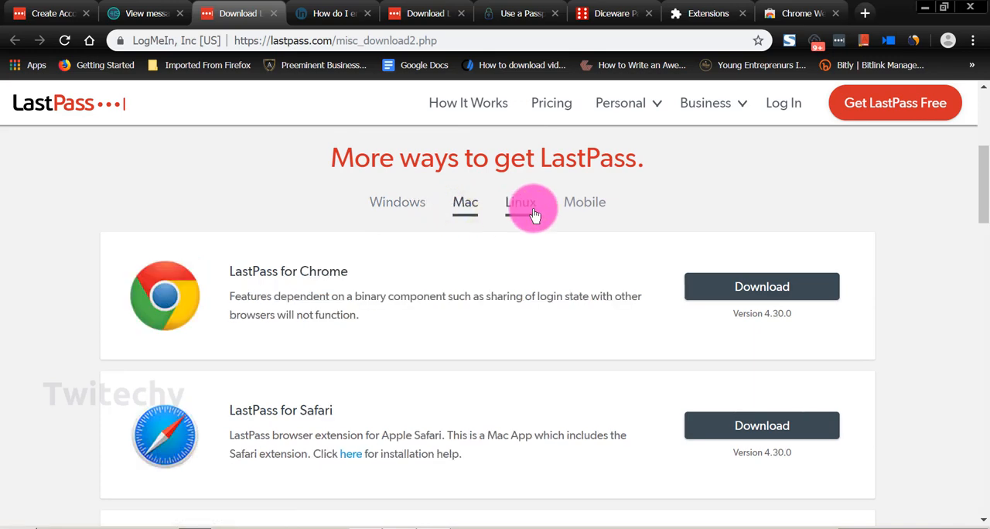
Scroll the downloads page through iPhone/iPad, Android, IE Anywhere and Surface RT
{"action": "scroll", "scroll_direction": "down", "scroll_amount": 3}
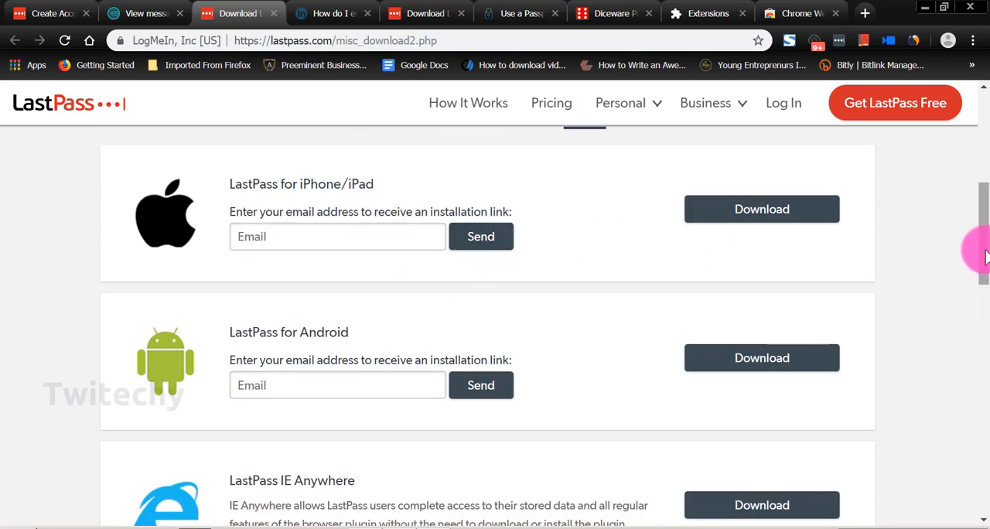
{"action": "scroll", "scroll_direction": "down", "scroll_amount": 3}
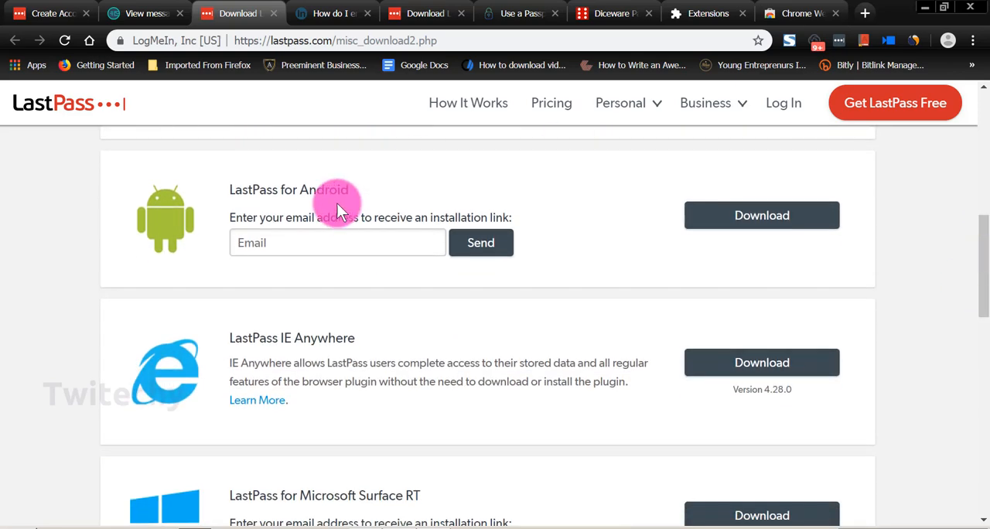